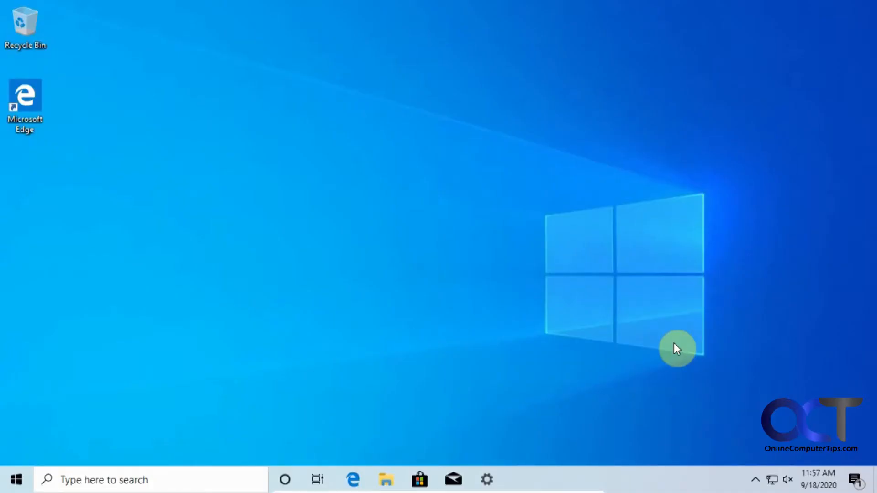
mouse_move(243, 397)
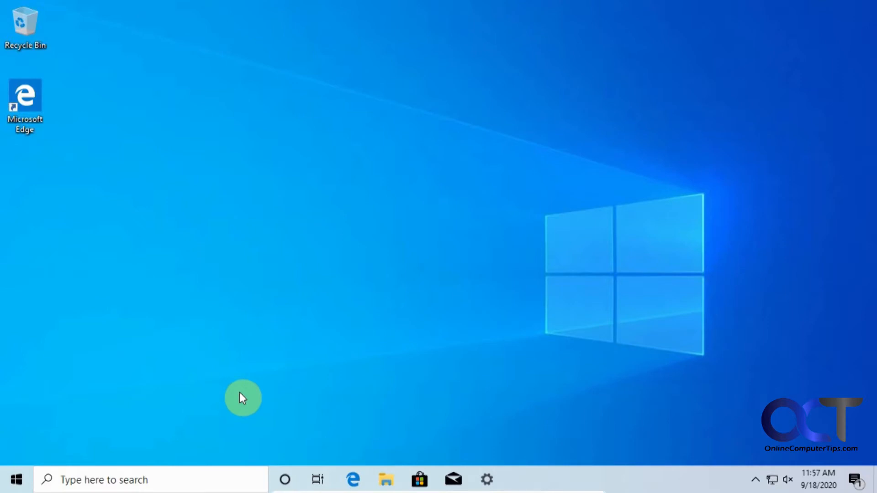
mouse_move(302, 407)
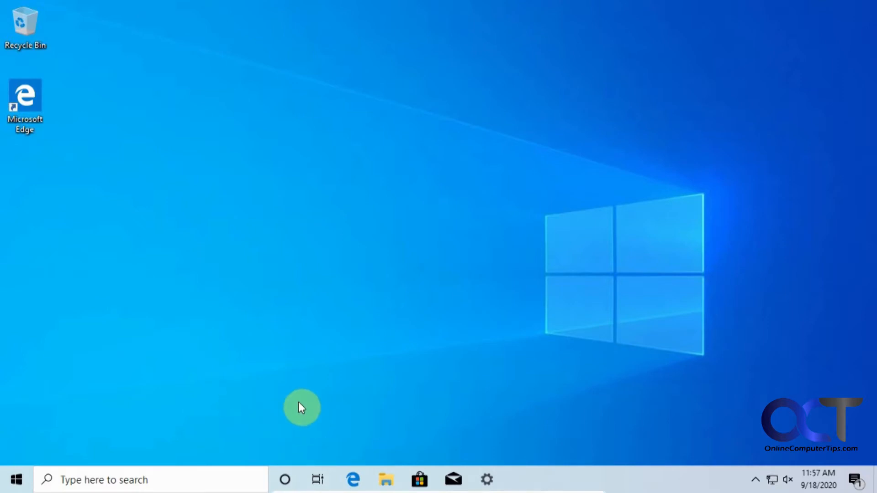
mouse_move(237, 375)
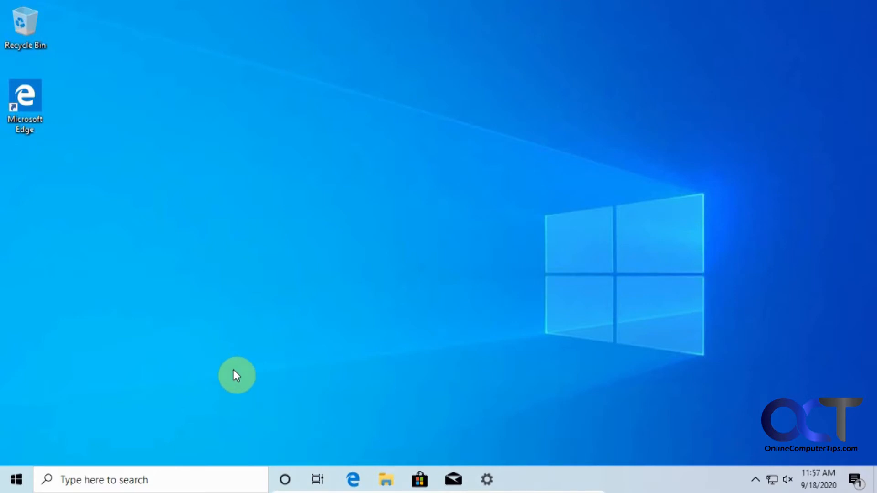
mouse_move(193, 362)
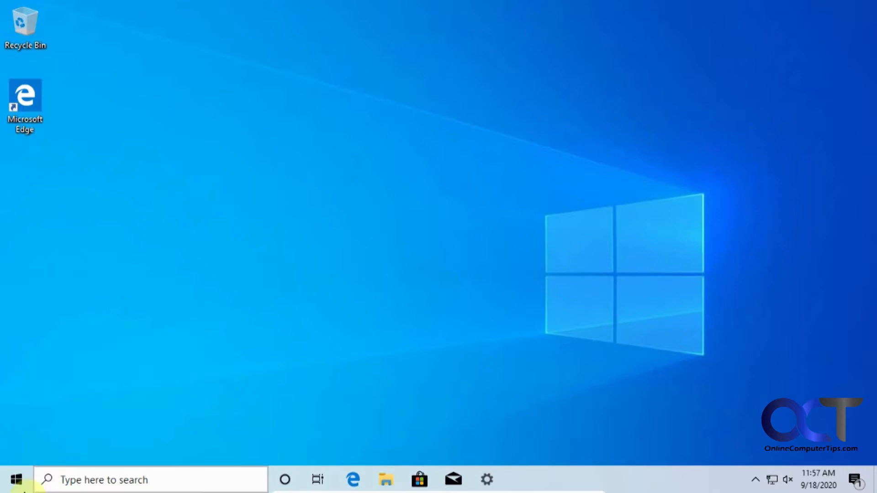
mouse_move(15, 479)
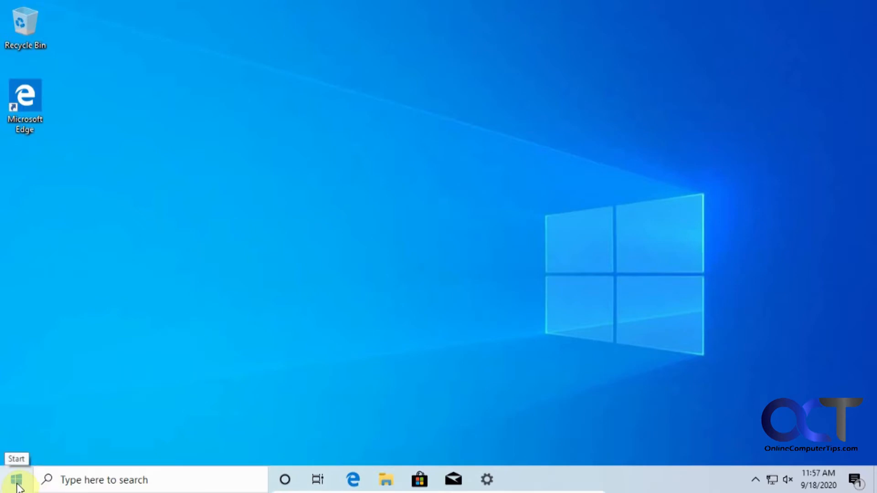
Step: Look over the standard Windows 10 Start menu before installing Open-Shell
left_click(9, 480)
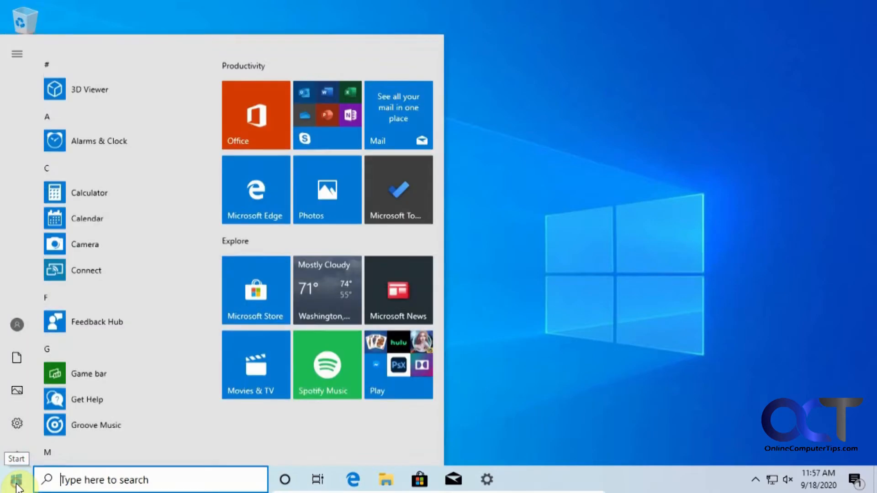
scroll("down", 3)
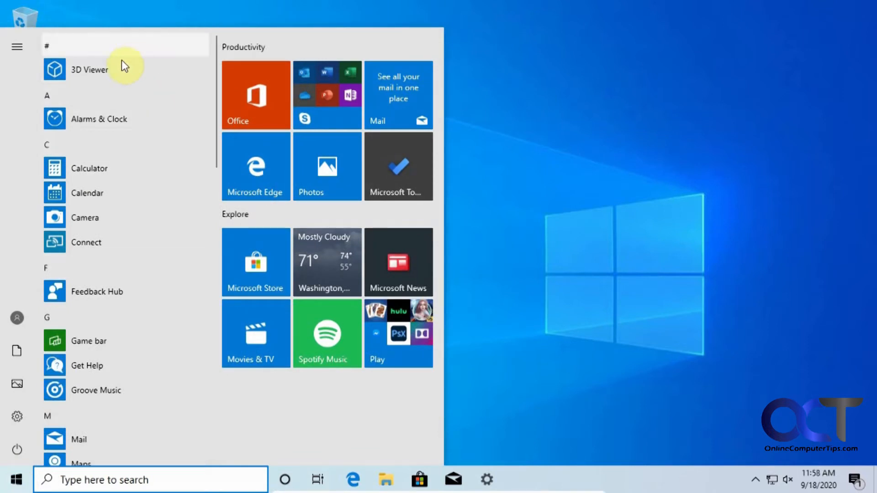
mouse_move(130, 303)
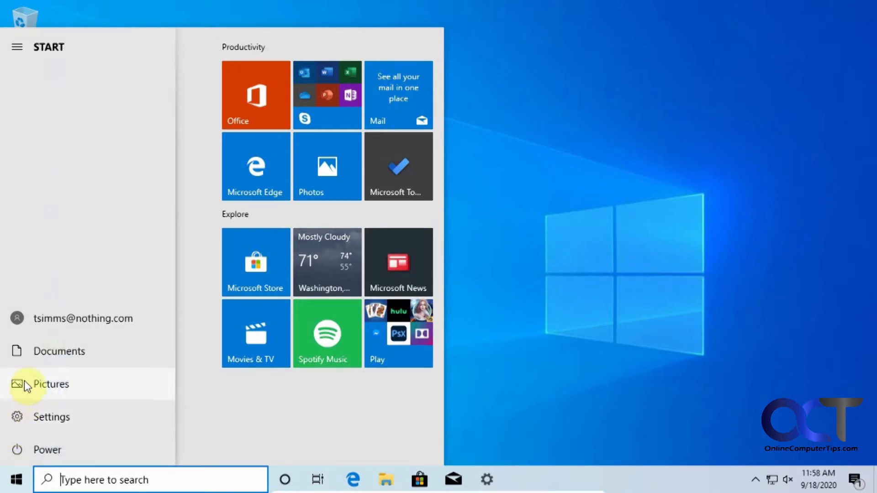
left_click(17, 47)
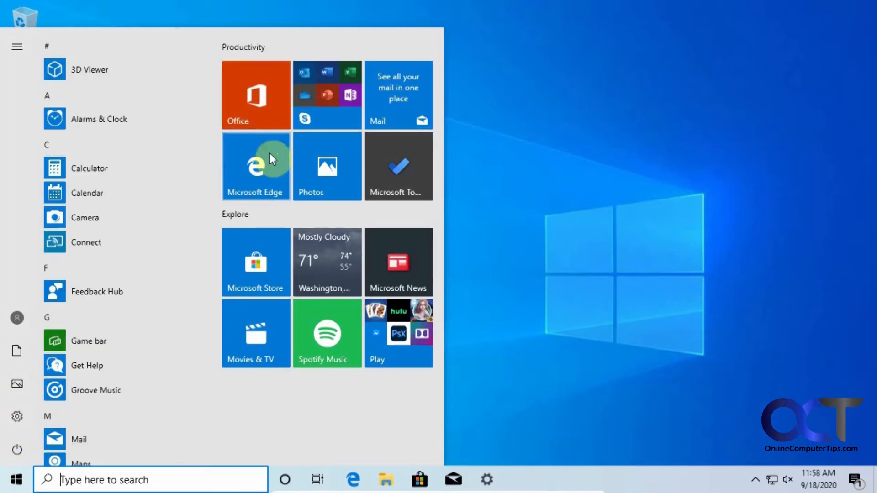
mouse_move(337, 268)
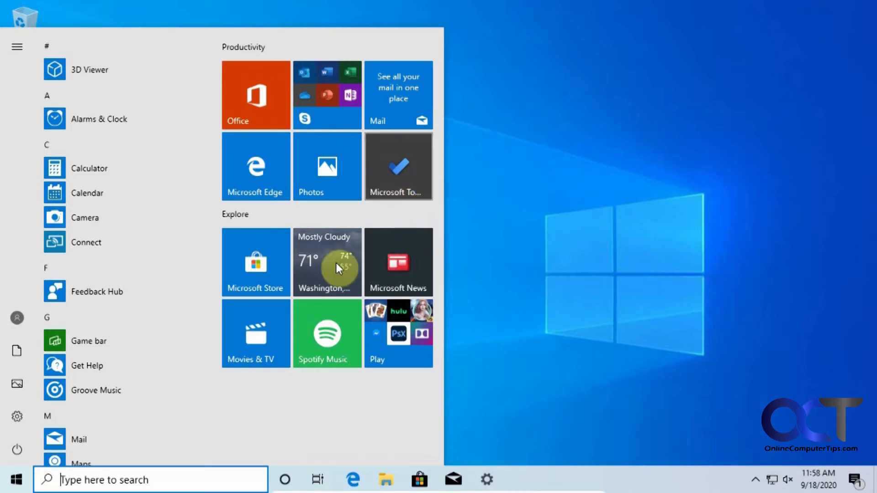
mouse_move(290, 279)
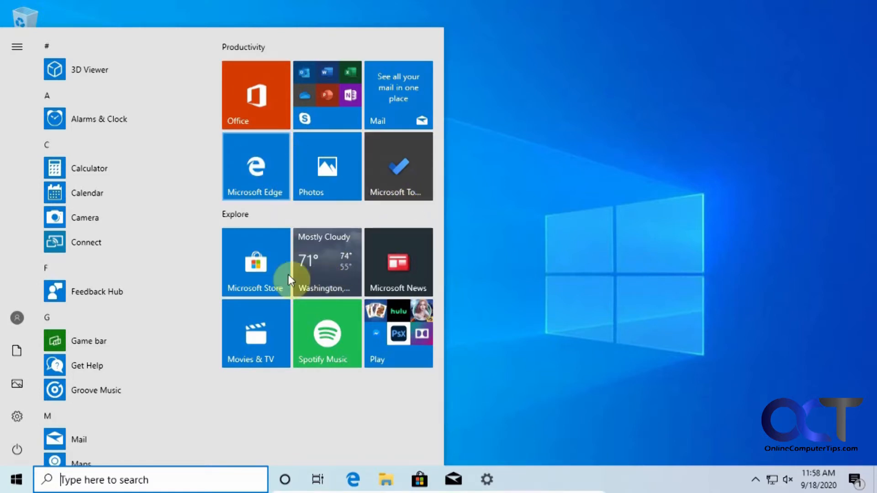
mouse_move(176, 258)
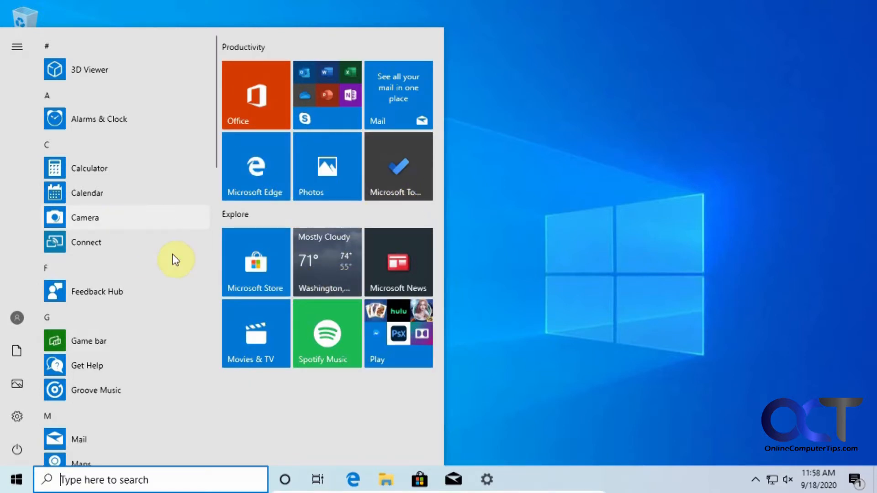
scroll("down", 3)
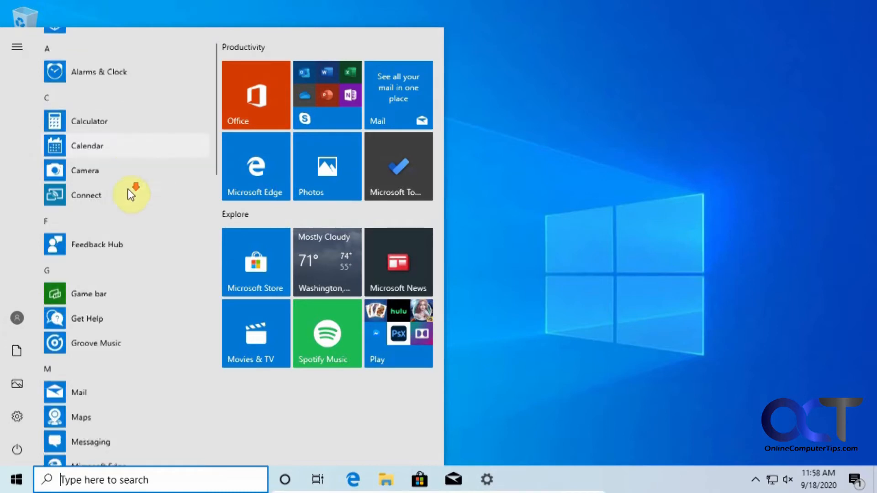
scroll("down", 3)
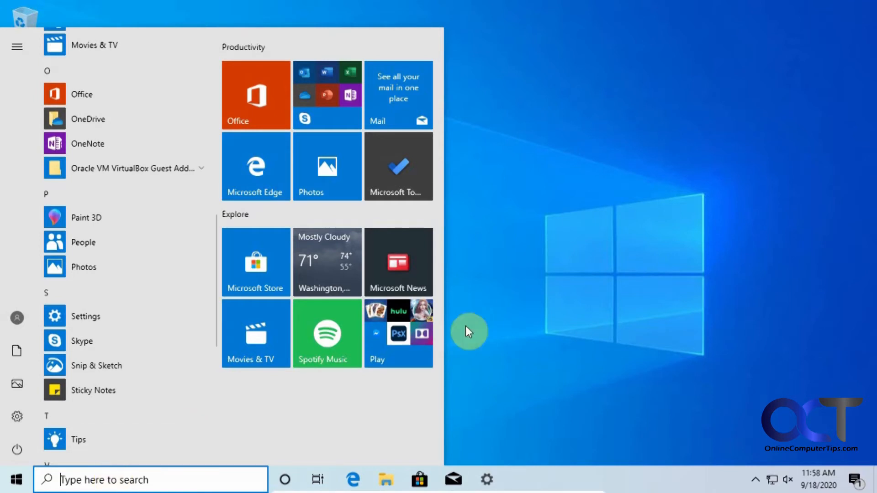
mouse_move(596, 241)
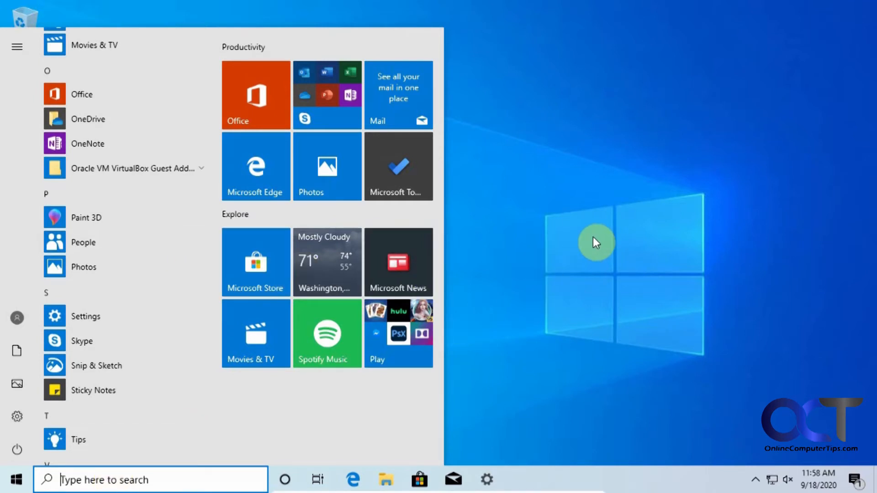
mouse_move(603, 221)
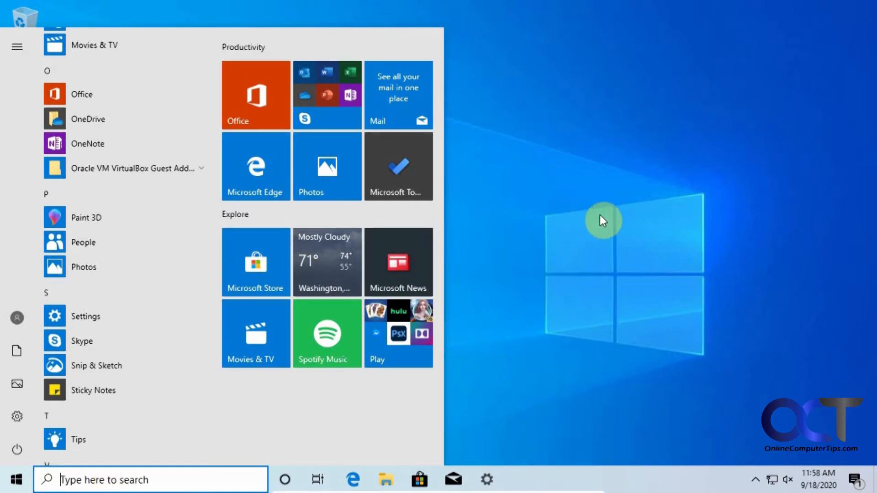
mouse_move(580, 274)
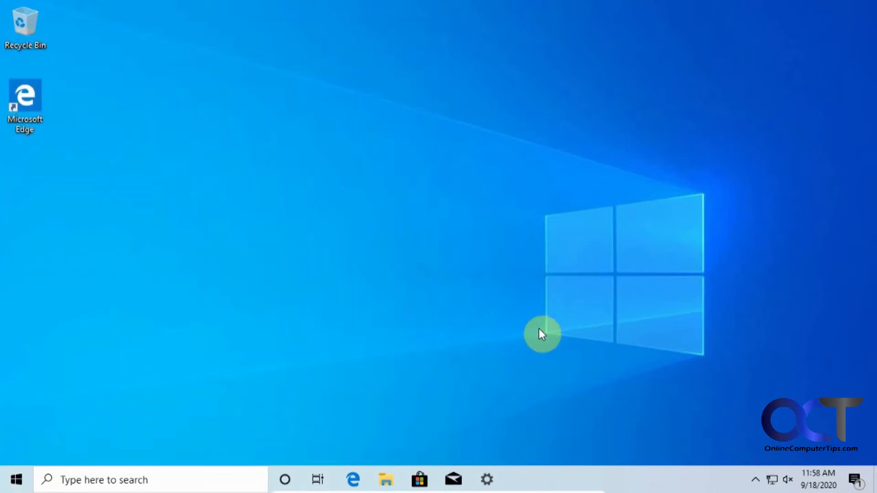
Step: In Microsoft Edge, go to the Open-Shell-Menu latest nightly build artifacts page
left_click(352, 480)
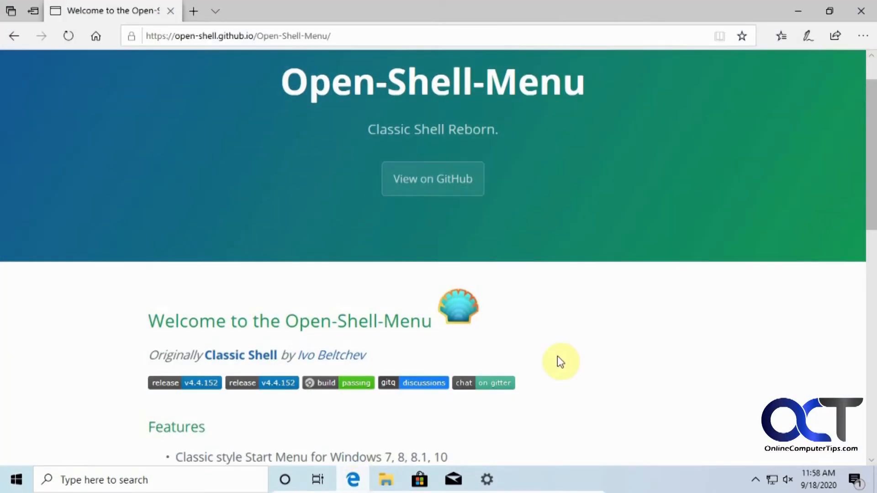
mouse_move(734, 315)
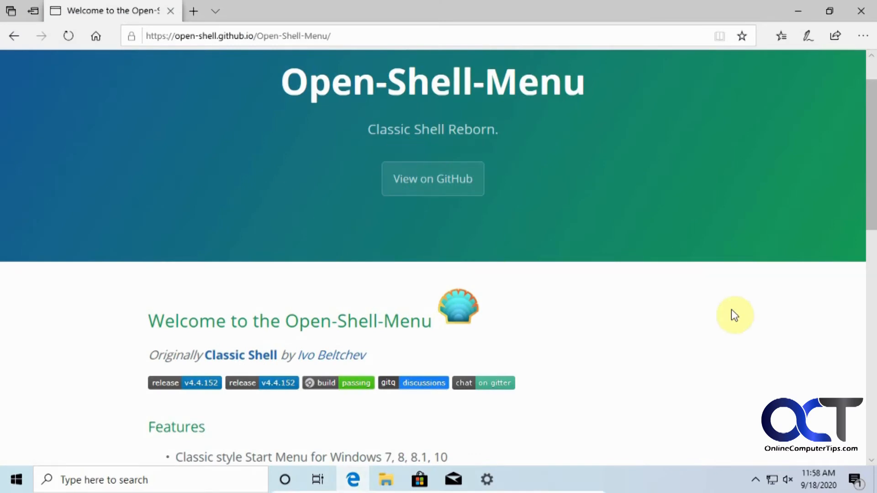
scroll("down", 3)
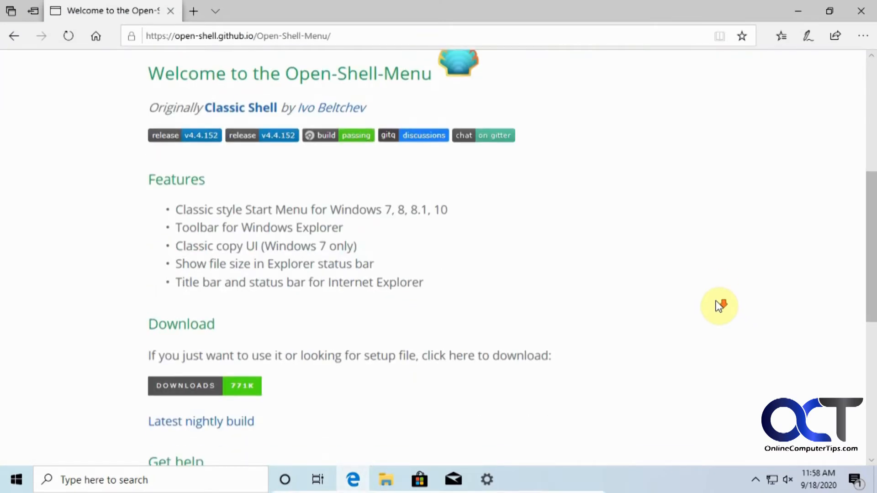
left_click(201, 422)
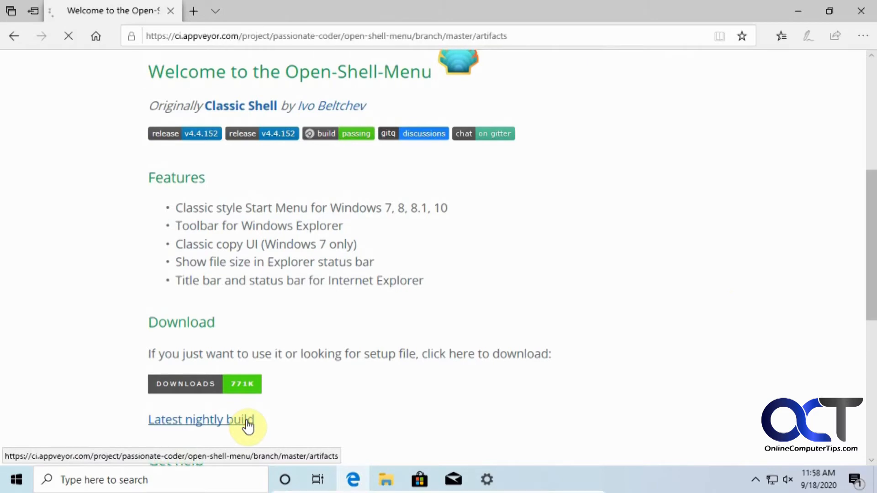
left_click(201, 419)
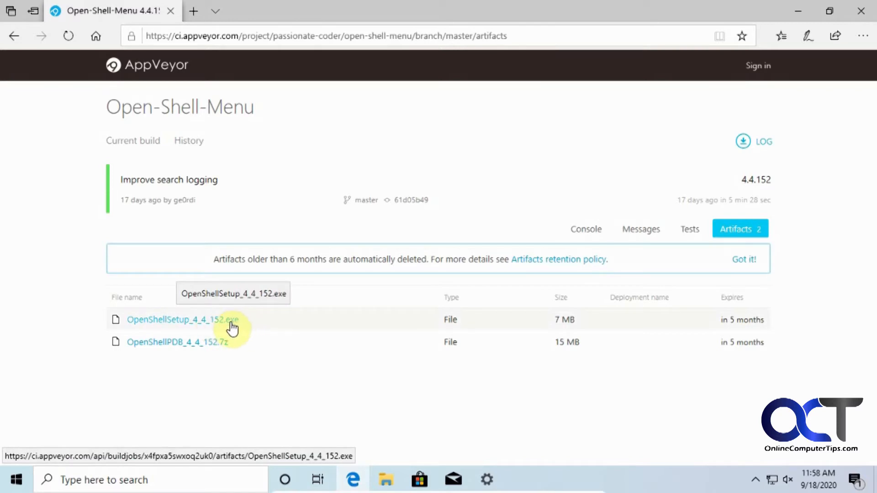
Step: Download OpenShellSetup_4_4_152.exe and run it straight from the download bar
left_click(176, 319)
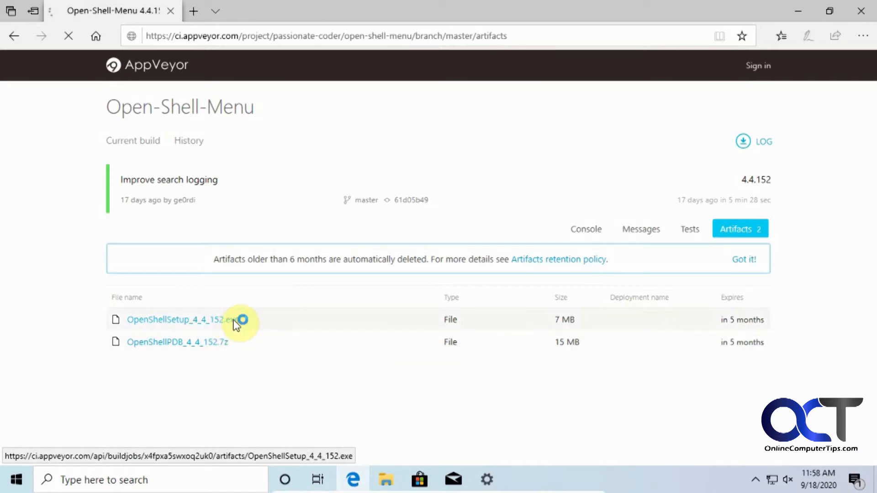
left_click(176, 320)
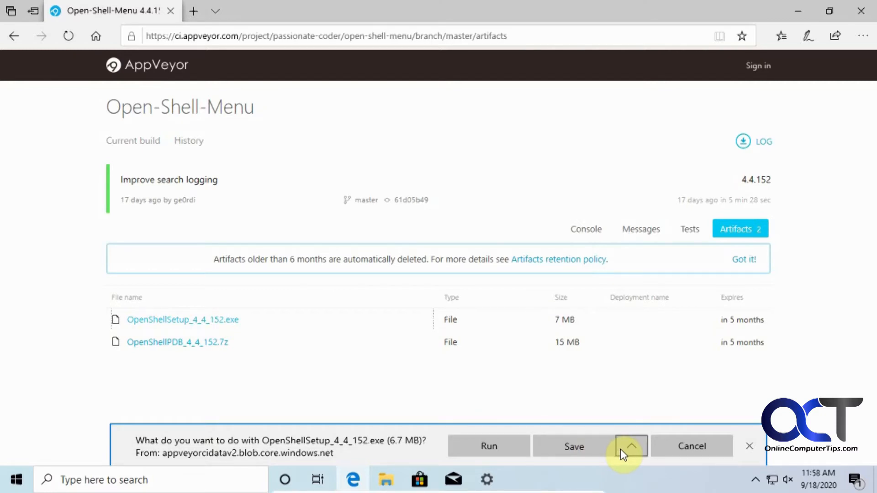
left_click(574, 447)
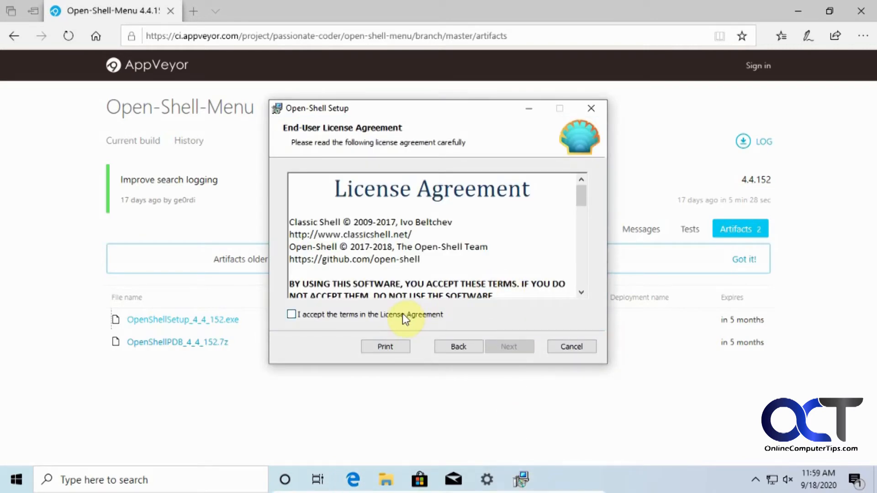
Step: Accept the license and start installing Open-Shell with all features to the default location
left_click(292, 314)
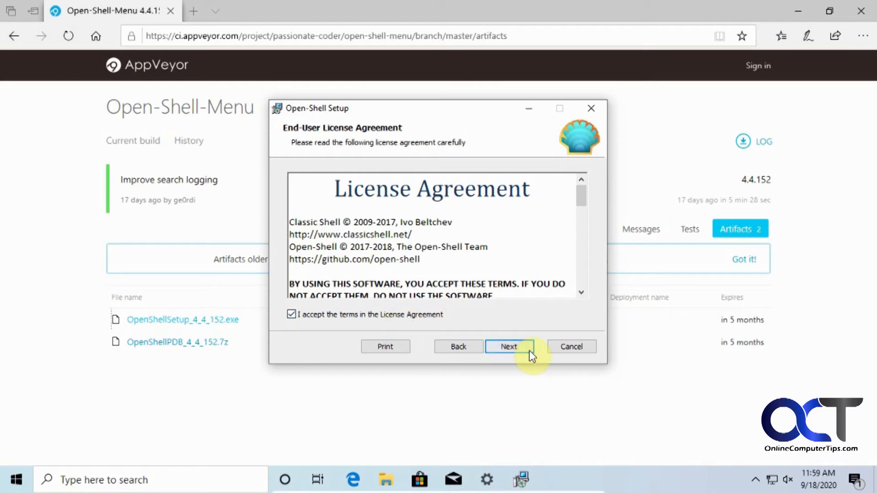
left_click(509, 346)
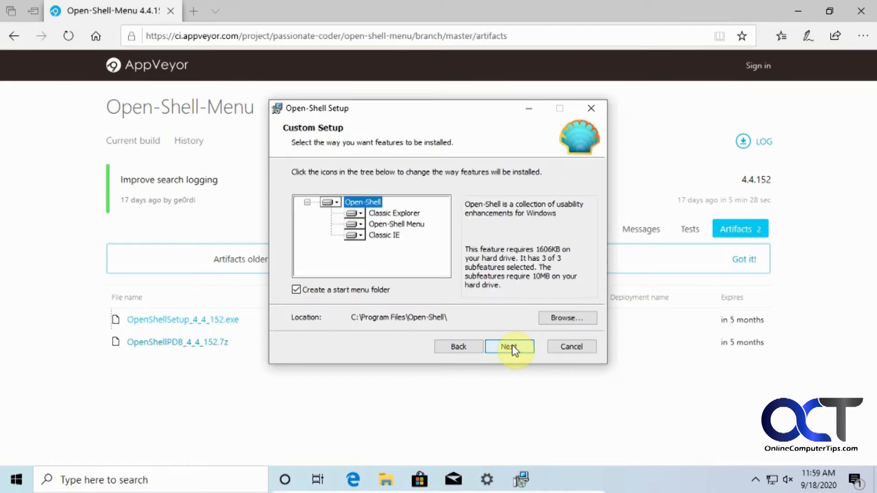
left_click(509, 346)
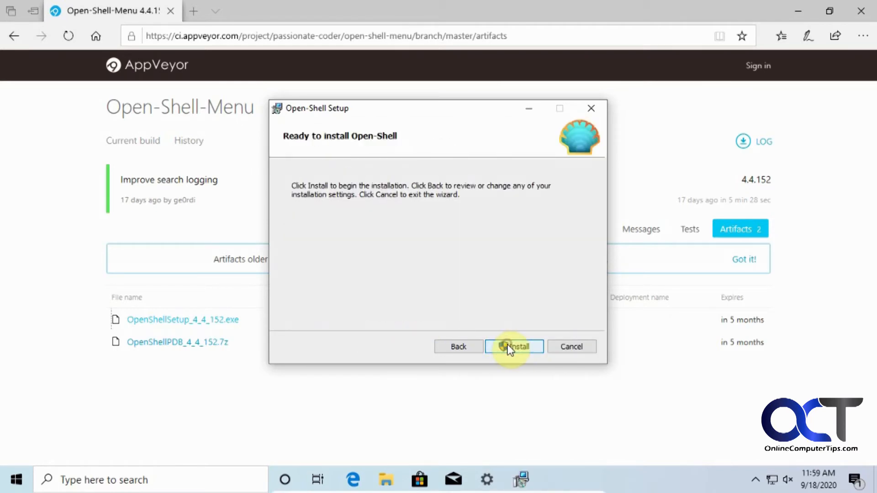
left_click(513, 346)
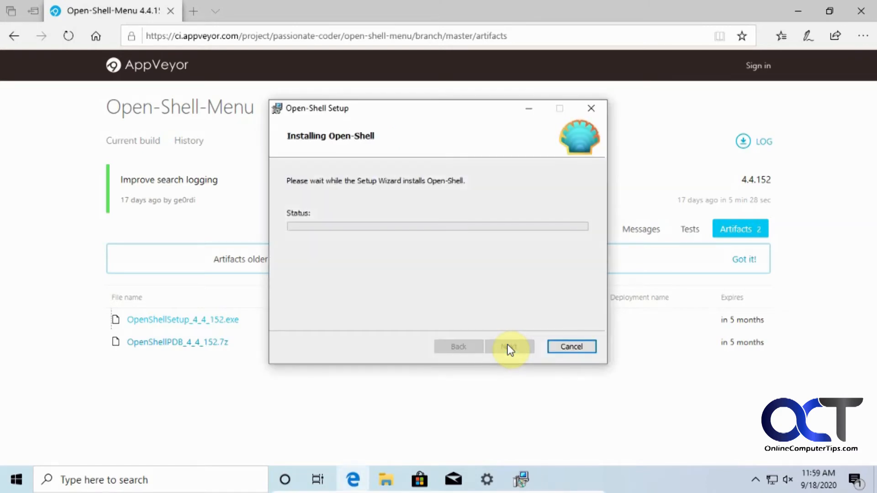
Step: Approve the UAC prompt and finish the completed Open-Shell setup wizard
left_click(509, 346)
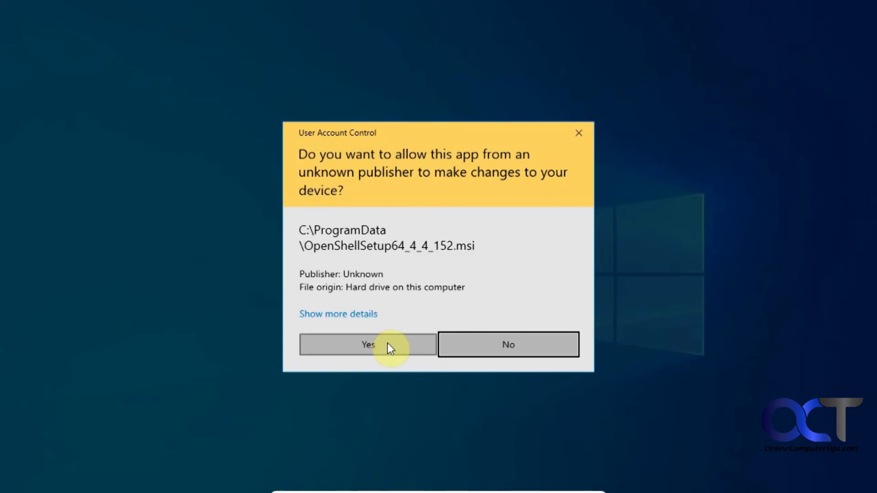
left_click(367, 344)
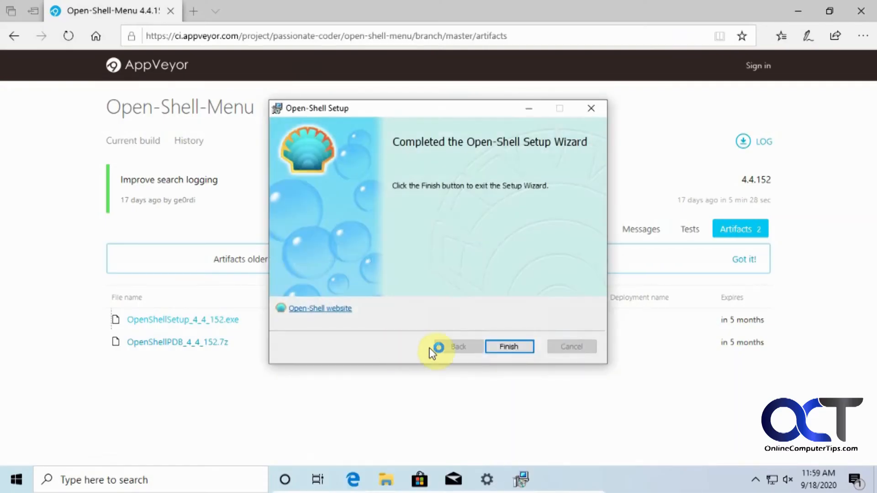
left_click(509, 347)
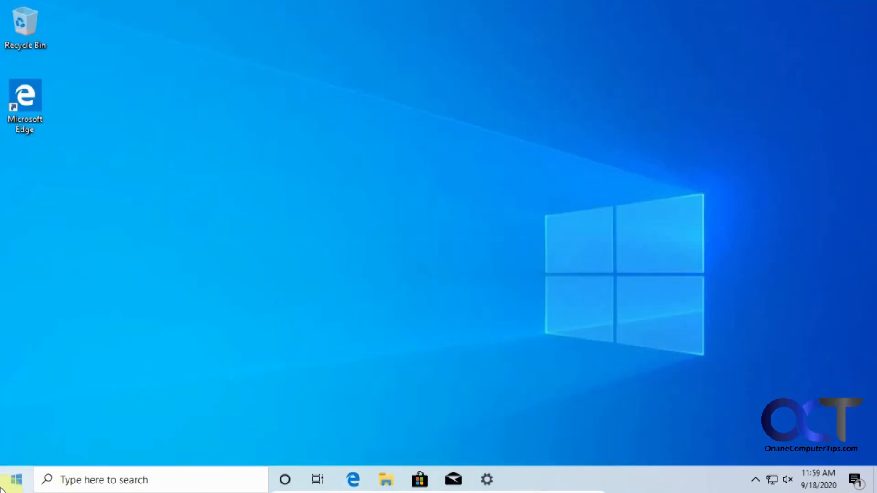
Step: Confirm Open-Shell Menu settings with the Windows 7 style Start menu left selected
left_click(15, 479)
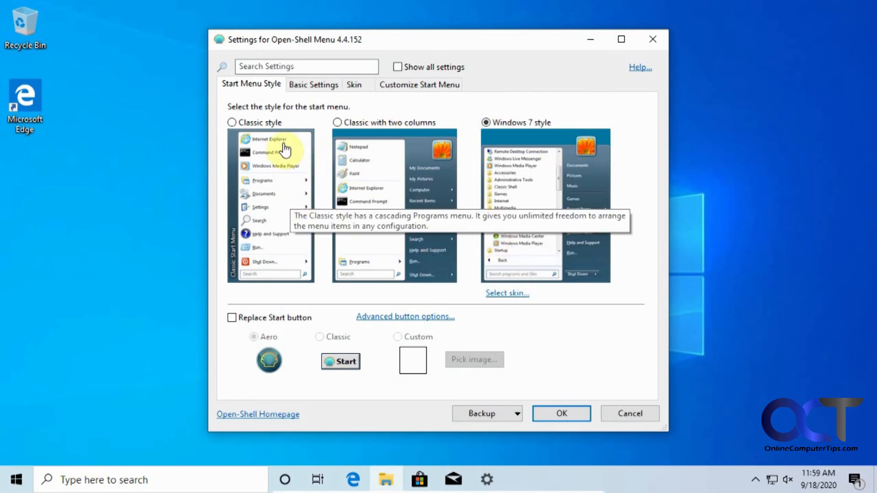
mouse_move(294, 189)
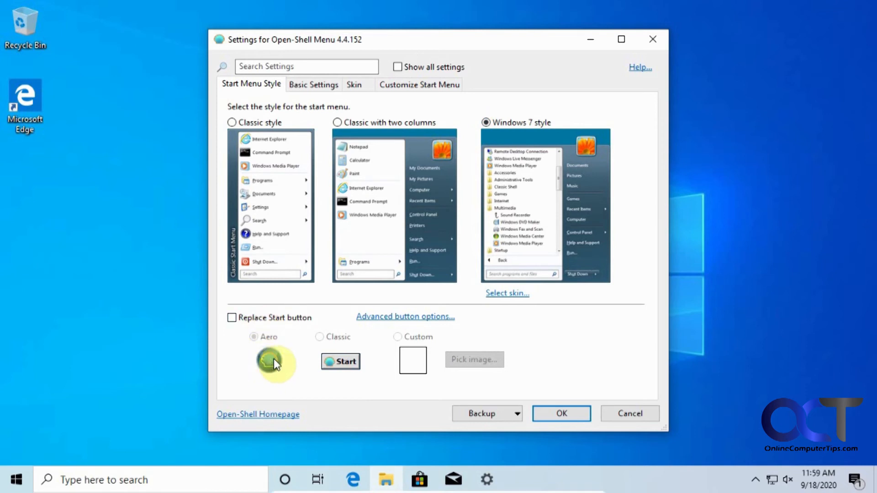
mouse_move(340, 361)
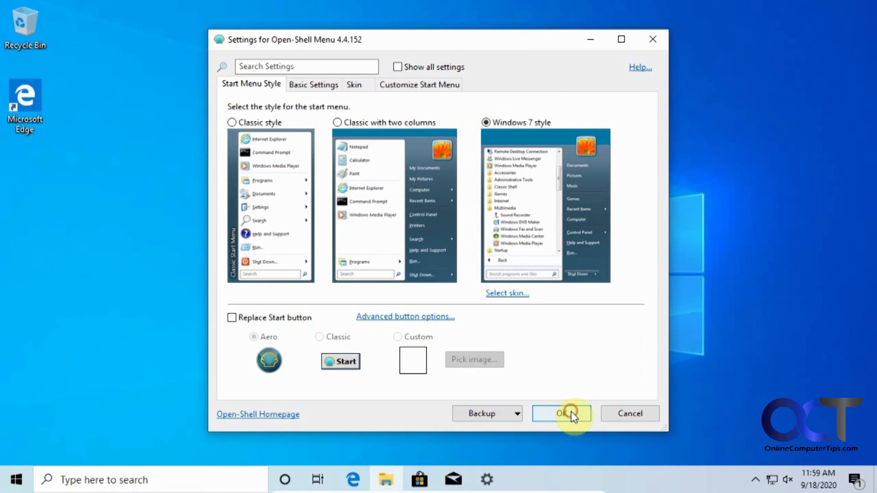
left_click(561, 413)
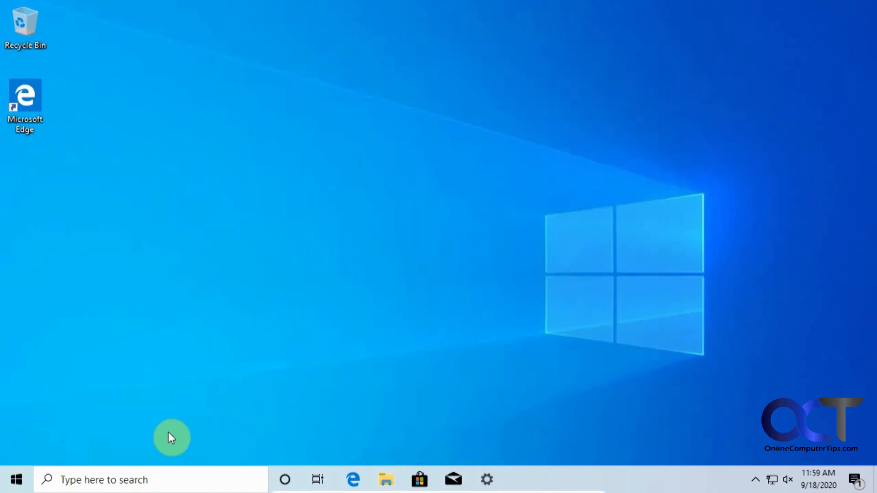
Step: Show the Windows 7 style Start menu, browse All Programs, and reopen it after comparing with the Windows menu
left_click(13, 479)
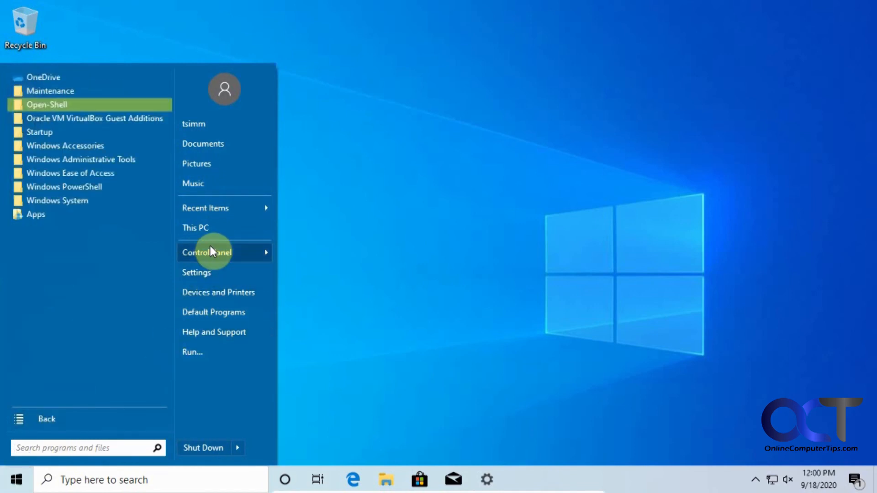
mouse_move(192, 351)
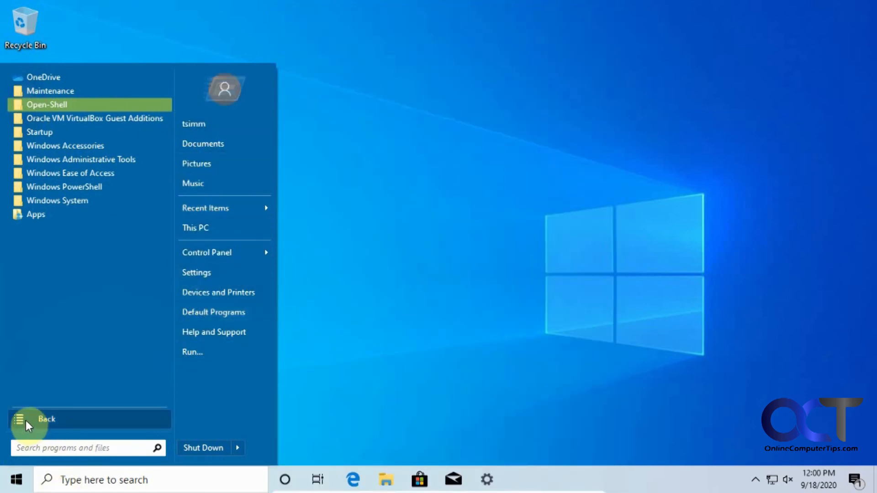
left_click(46, 419)
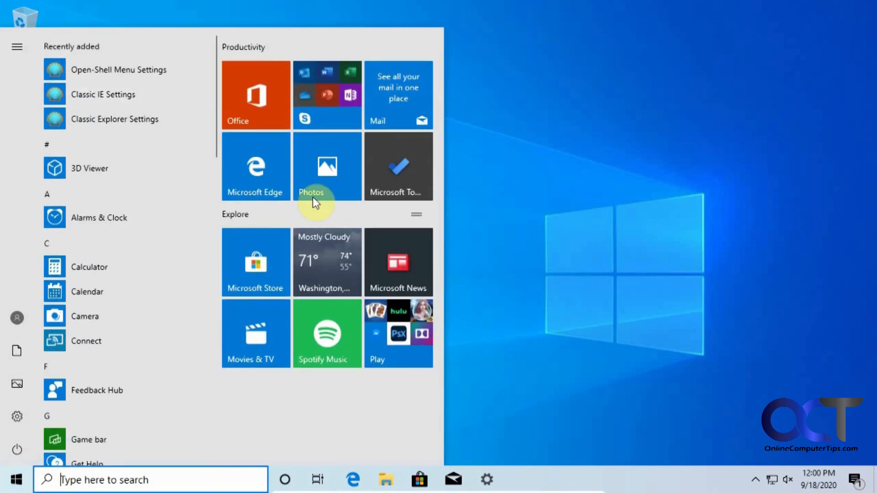
mouse_move(165, 97)
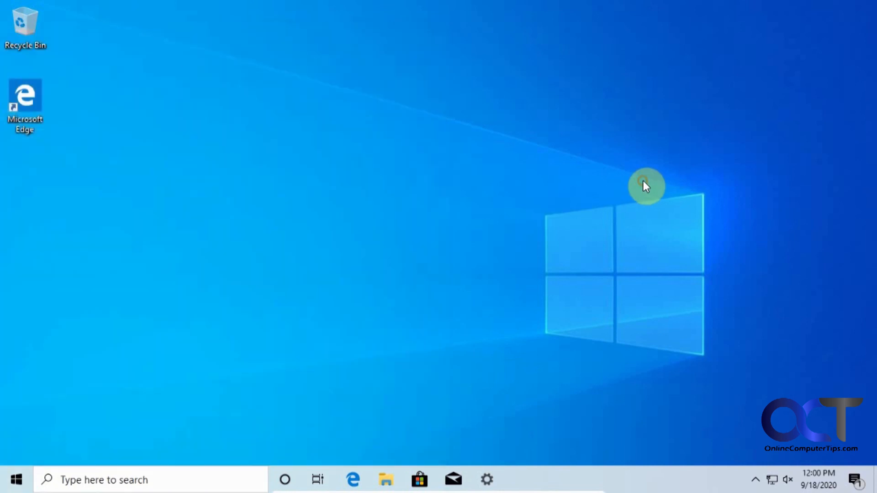
left_click(16, 480)
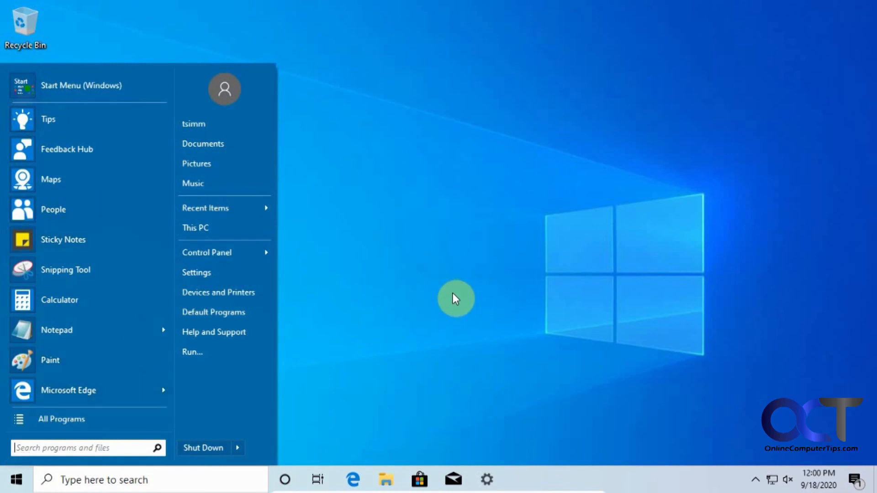
mouse_move(483, 331)
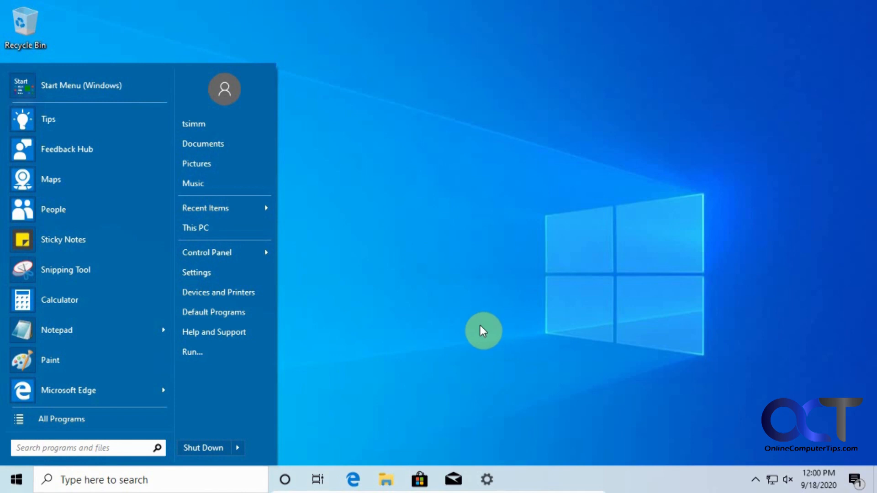